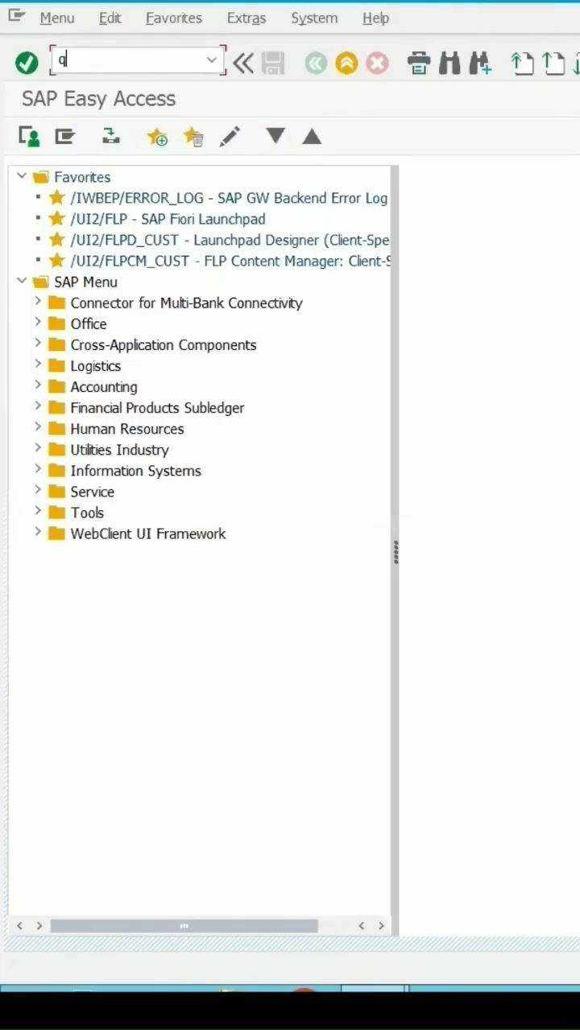
Launch the QM Cockpit for Evaluations with transaction QGA4
text(qga4)
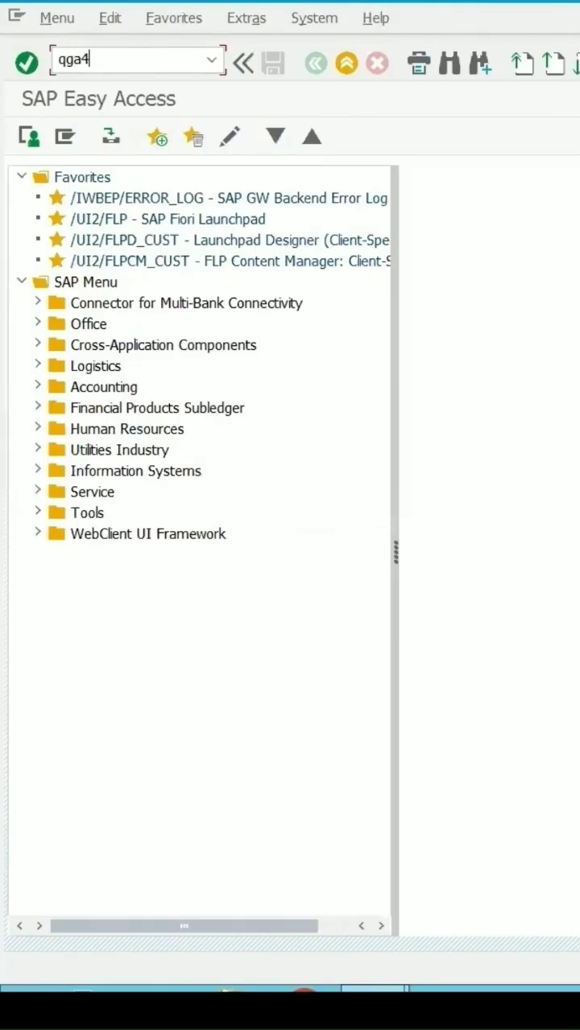
key(Enter)
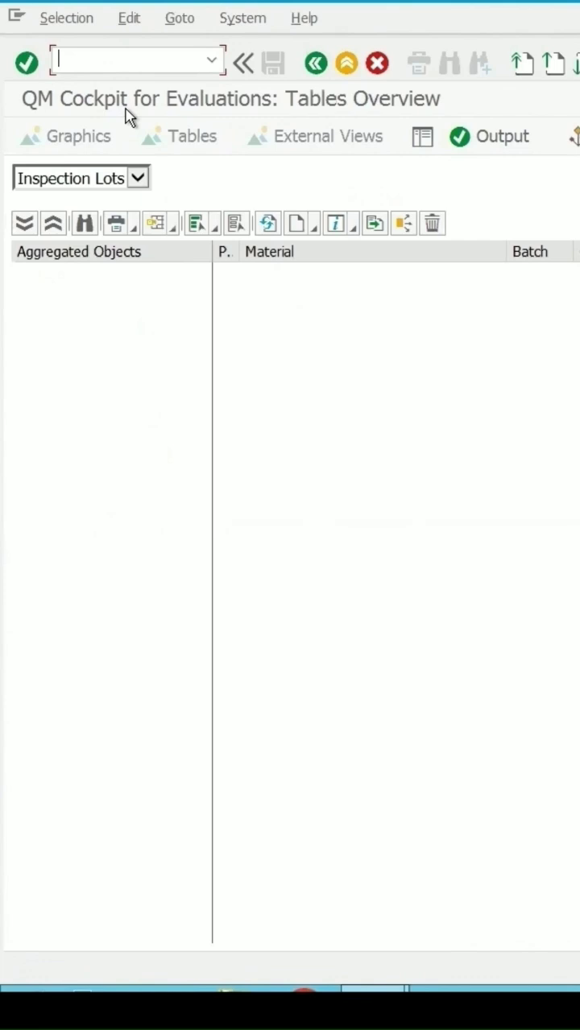
mouse_move(66, 108)
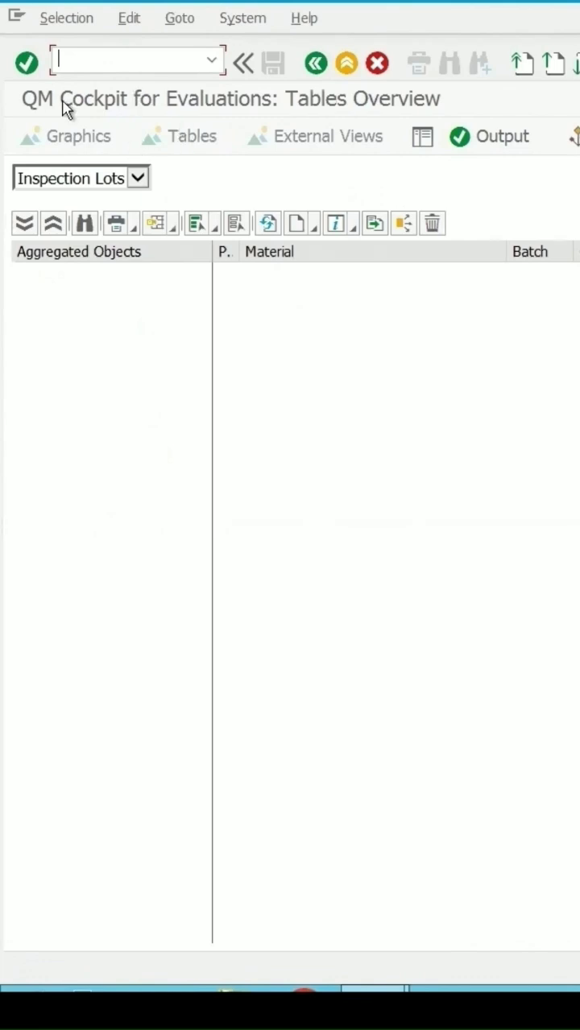
mouse_move(232, 99)
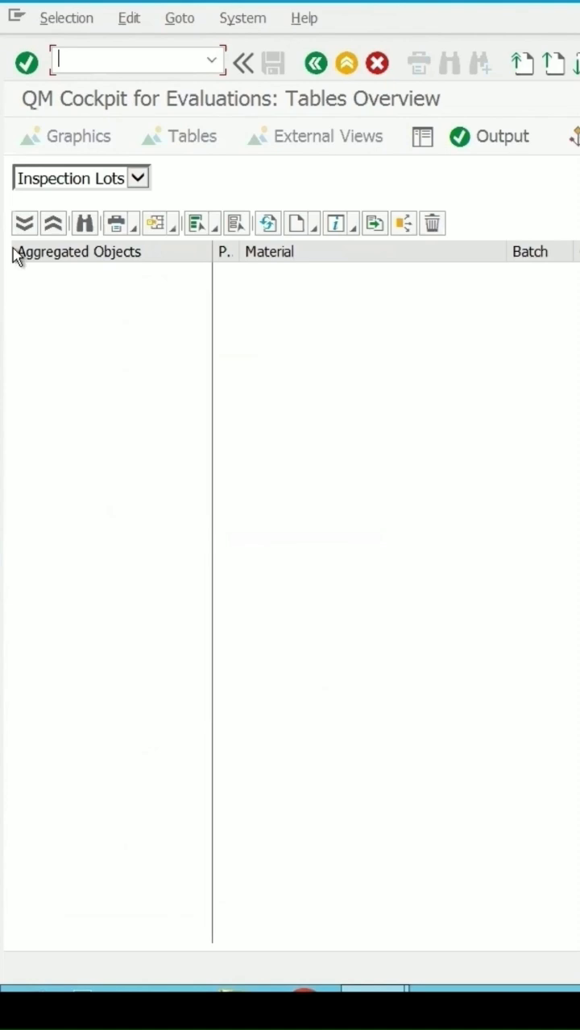
mouse_move(182, 197)
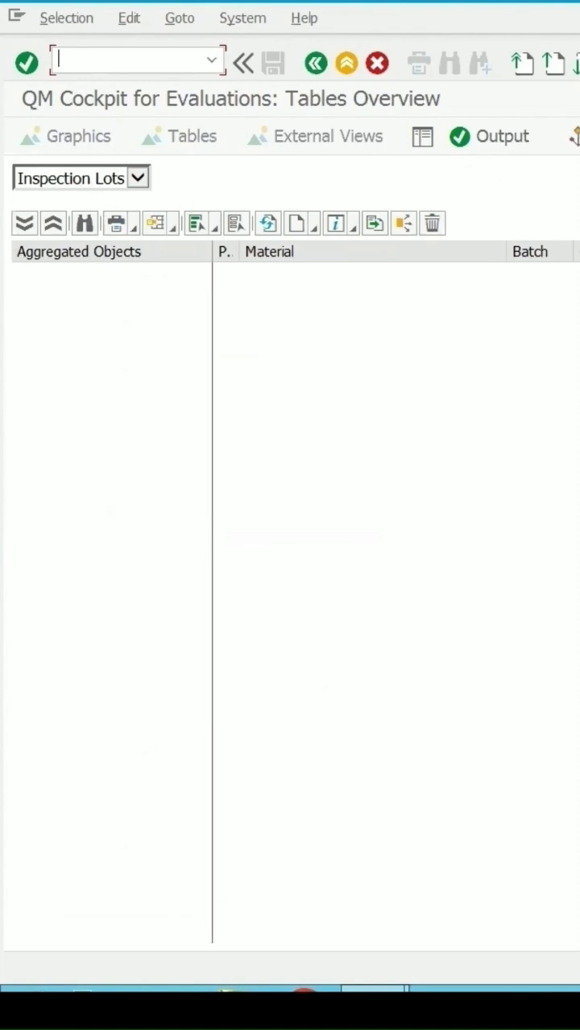
Change the cockpit's Data Type from Inspection Lots to Notifications
click(137, 178)
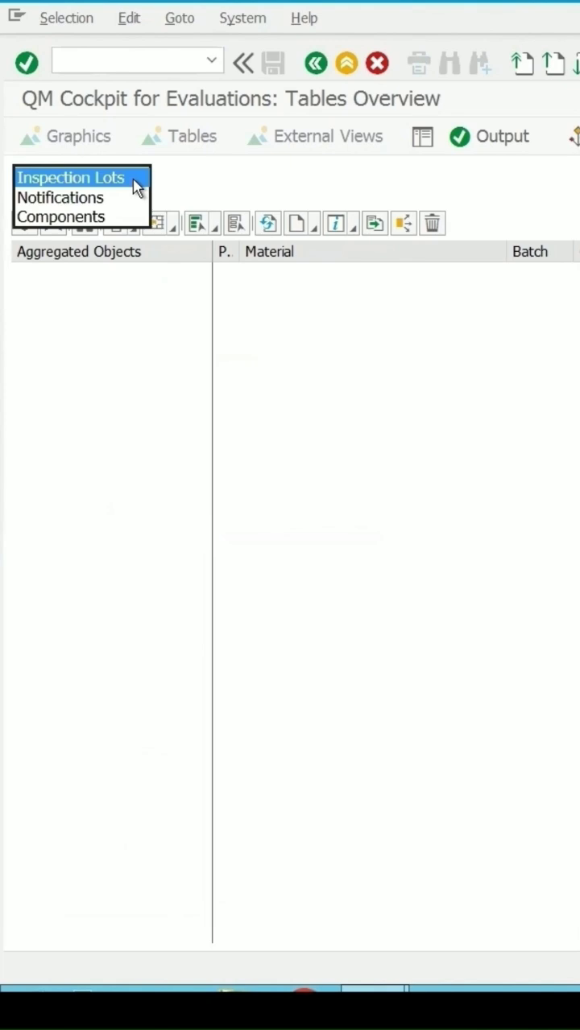
mouse_move(97, 208)
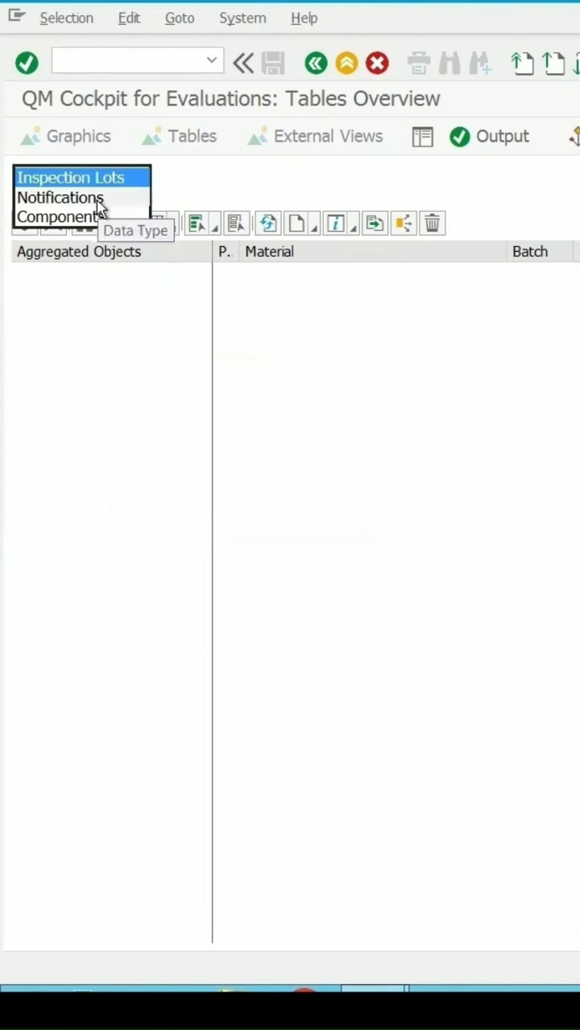
click(74, 177)
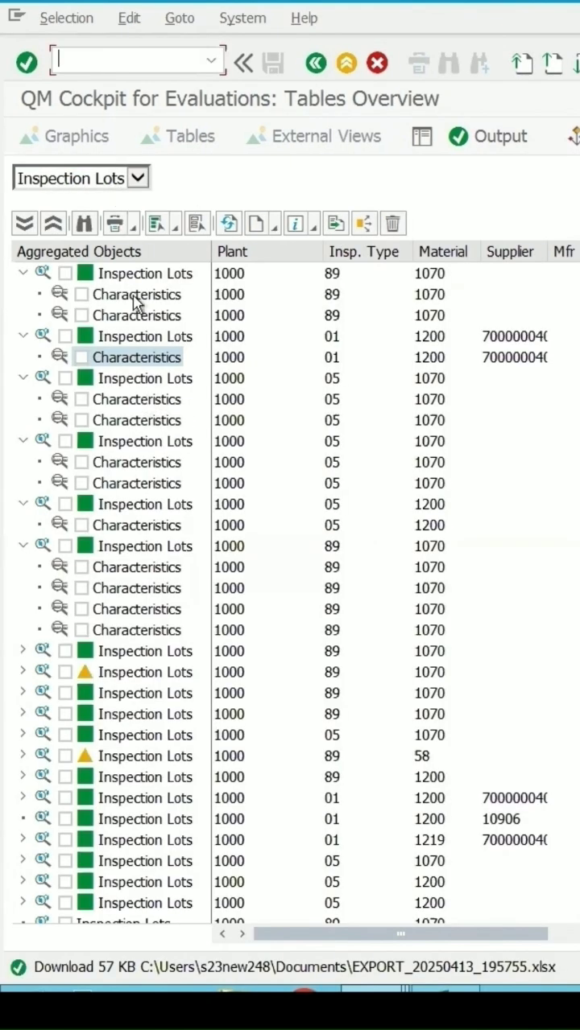
mouse_move(139, 178)
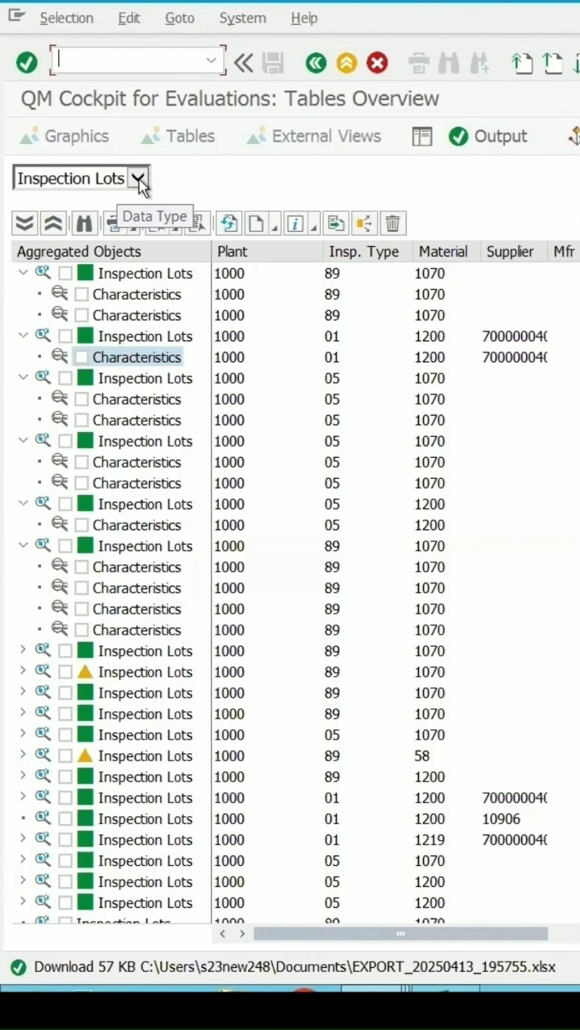
click(137, 178)
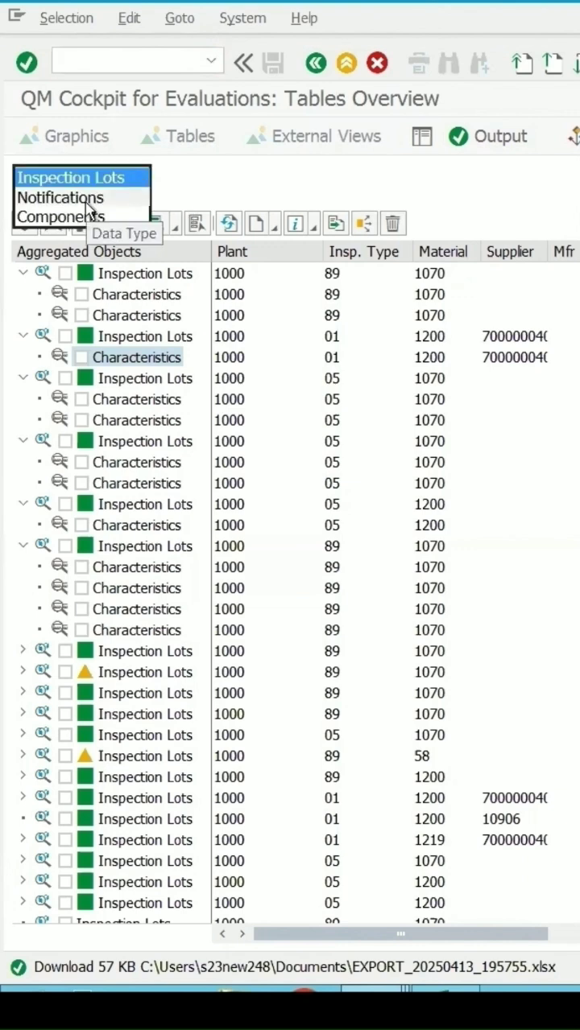
click(60, 198)
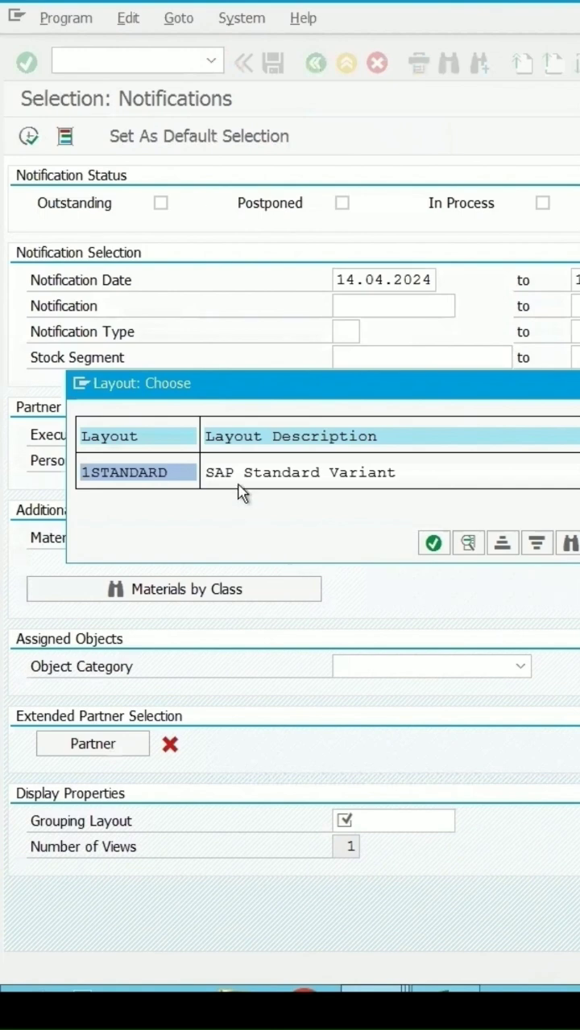
Apply layout 1STANDARD, include Outstanding, Postponed and In Process, and clear the notification date
double_click(125, 473)
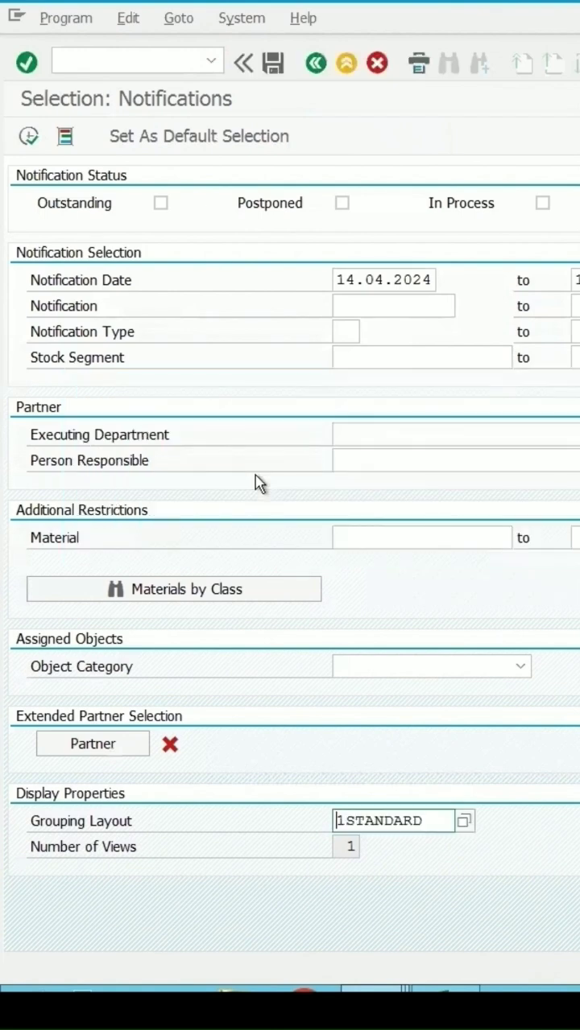
mouse_move(321, 668)
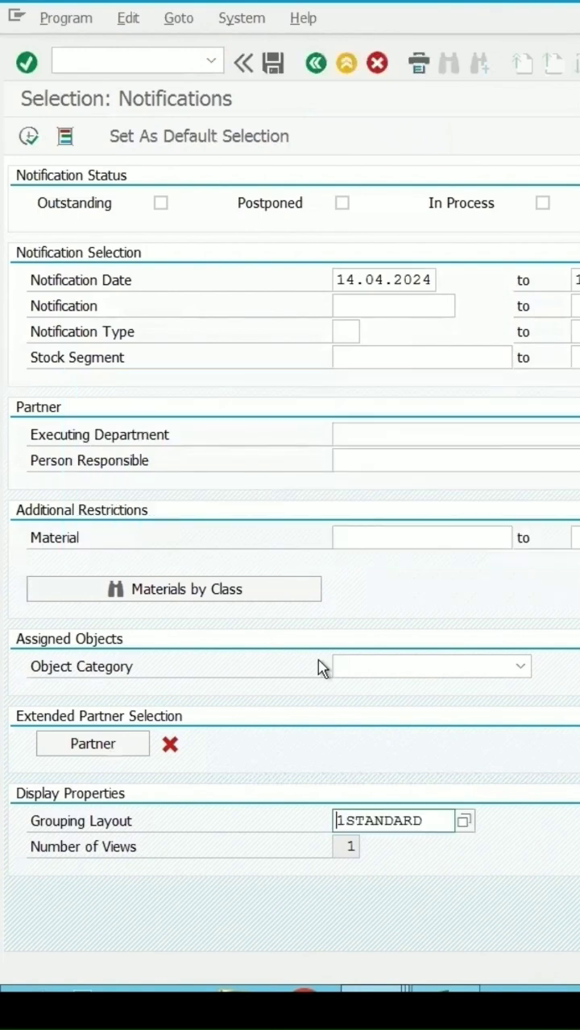
click(160, 203)
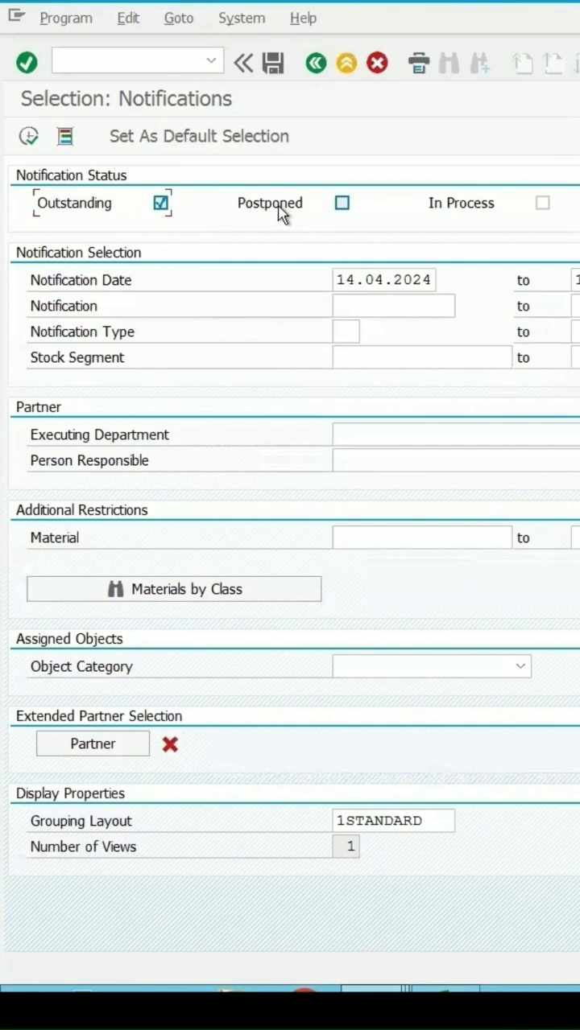
click(341, 203)
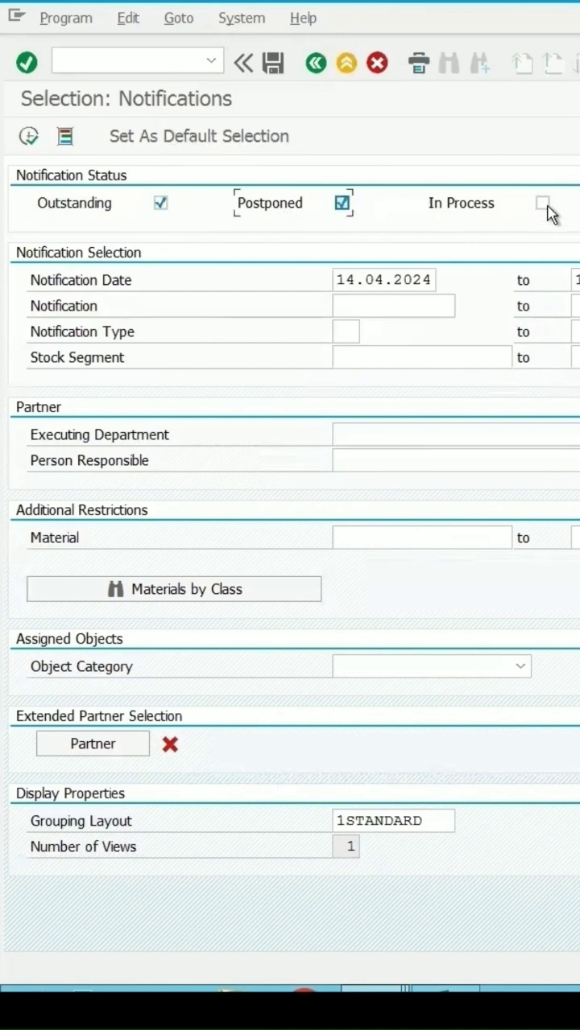
click(543, 202)
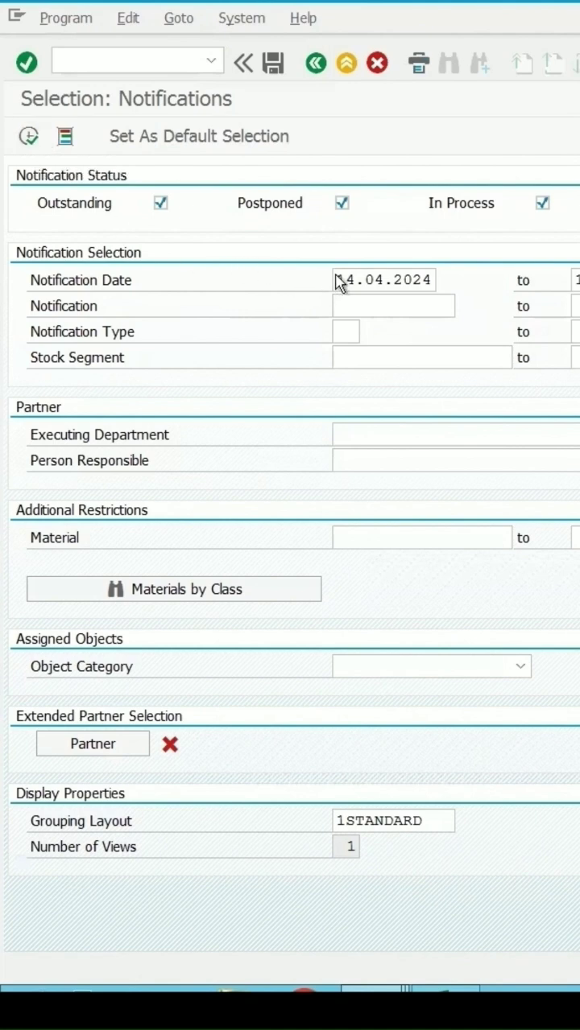
click(384, 281)
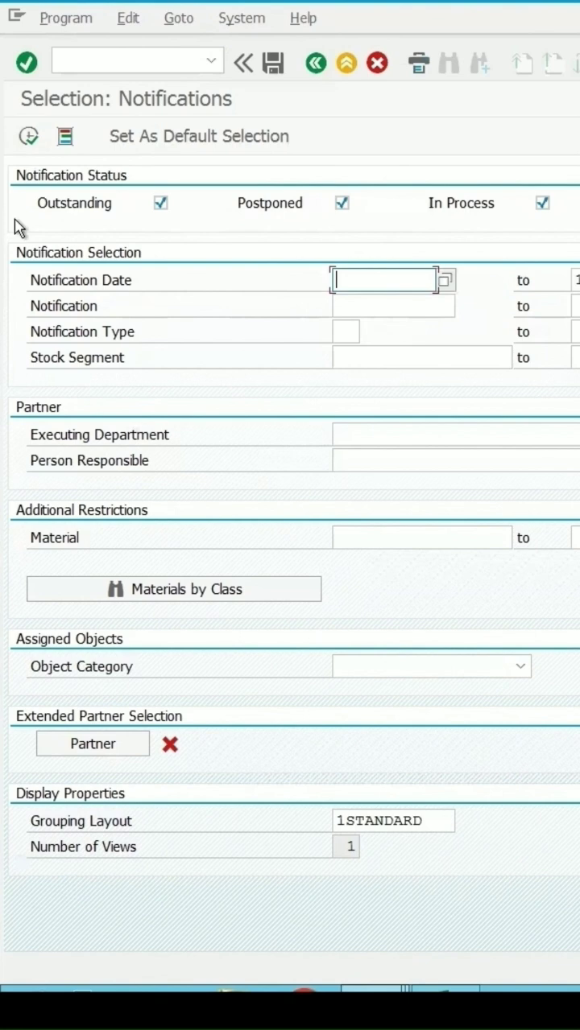
click(28, 136)
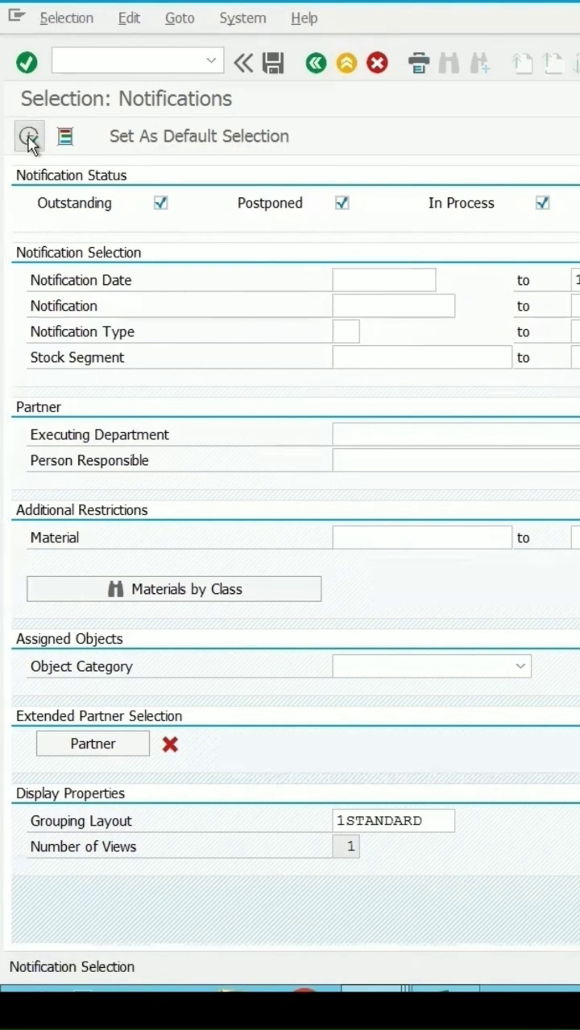
Run the selection, expand two notifications, and mark the items of material 1136
click(29, 136)
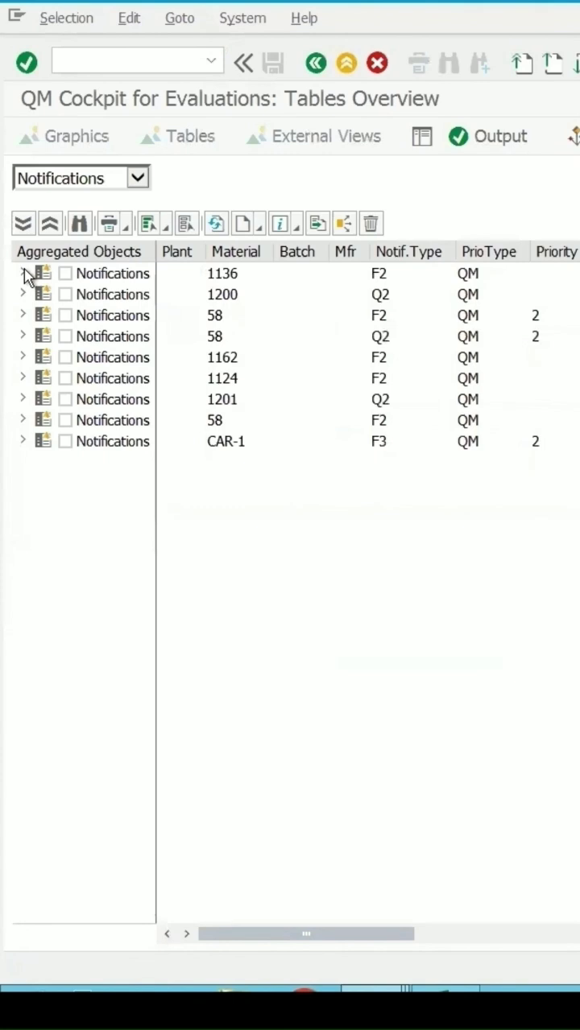
click(23, 272)
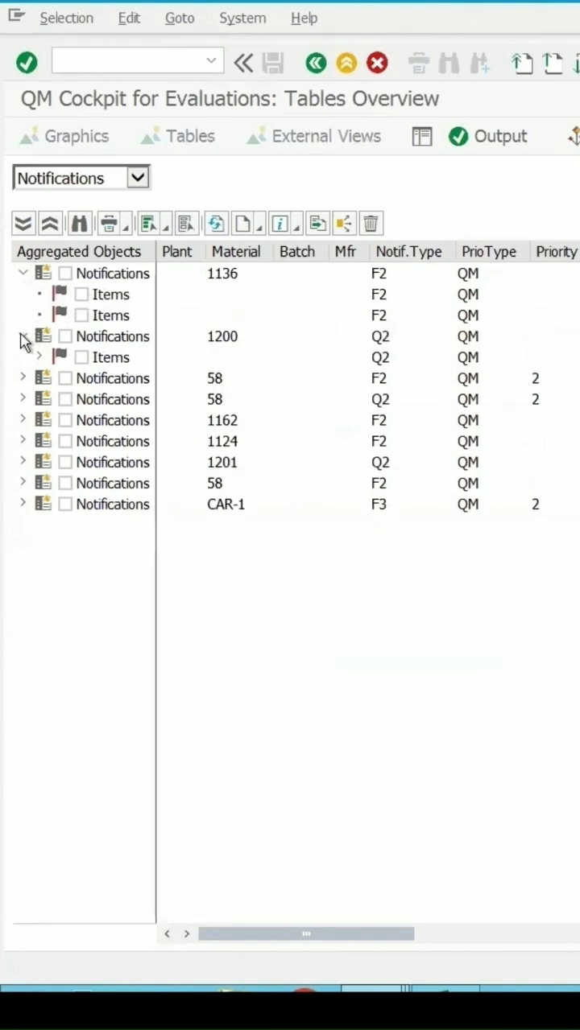
click(24, 378)
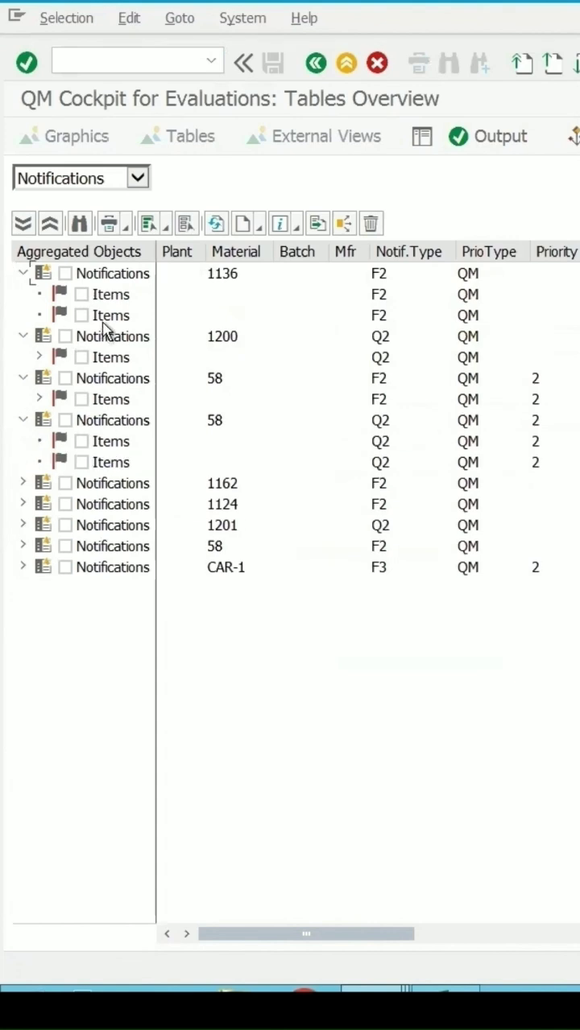
click(81, 315)
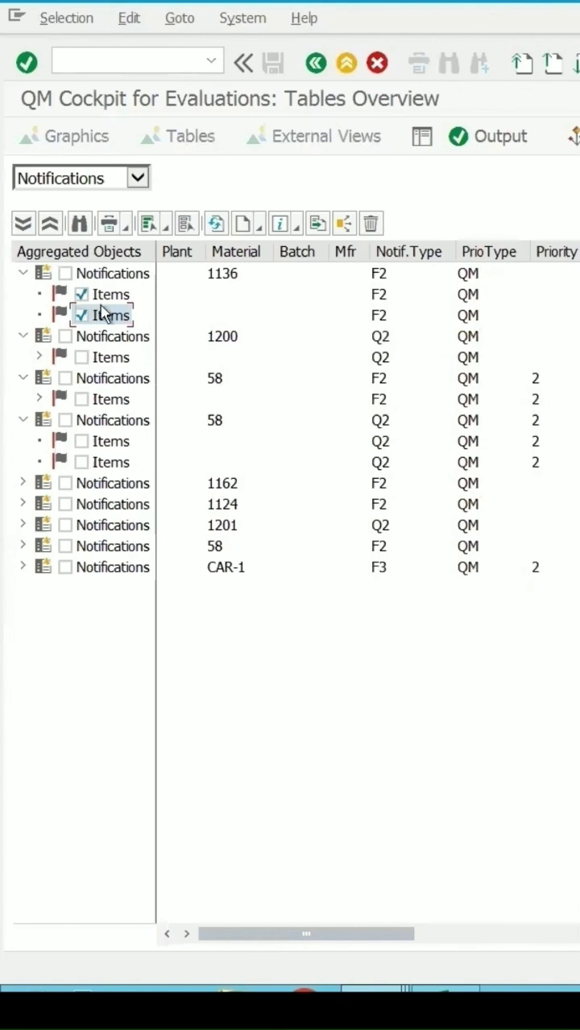
Open the table output menu listing item, cause, notification and object tables
click(244, 223)
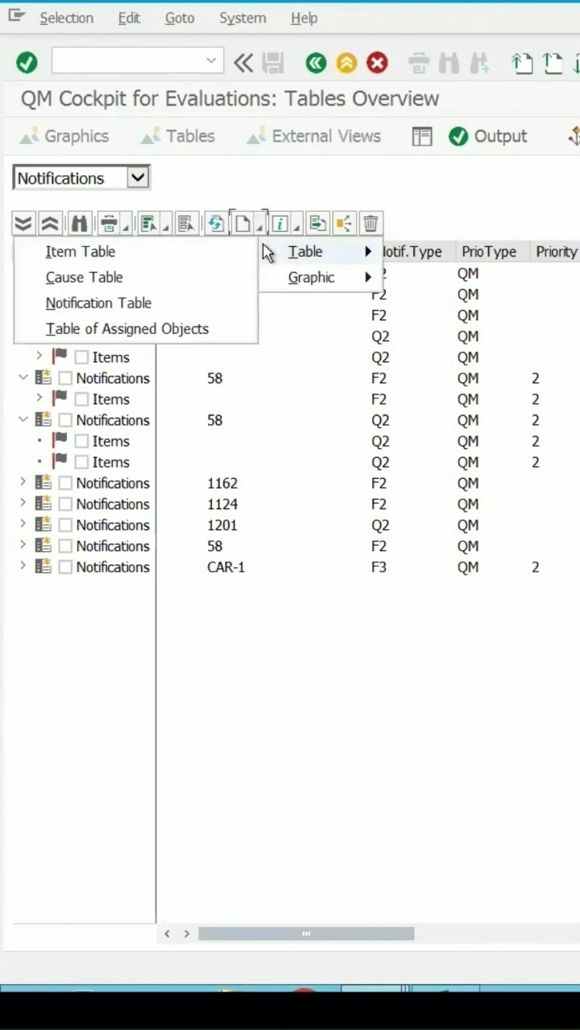
mouse_move(99, 303)
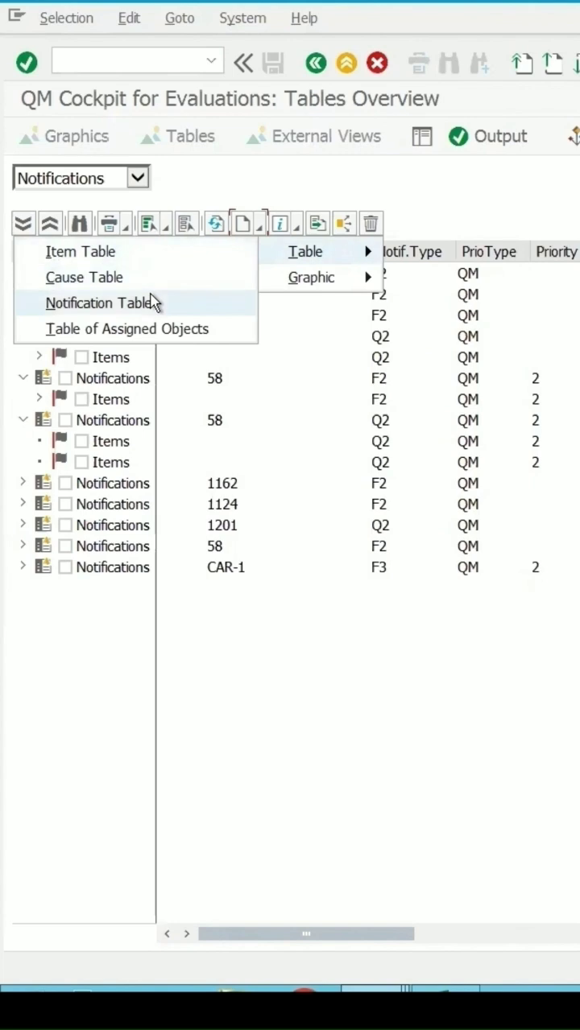
mouse_move(80, 309)
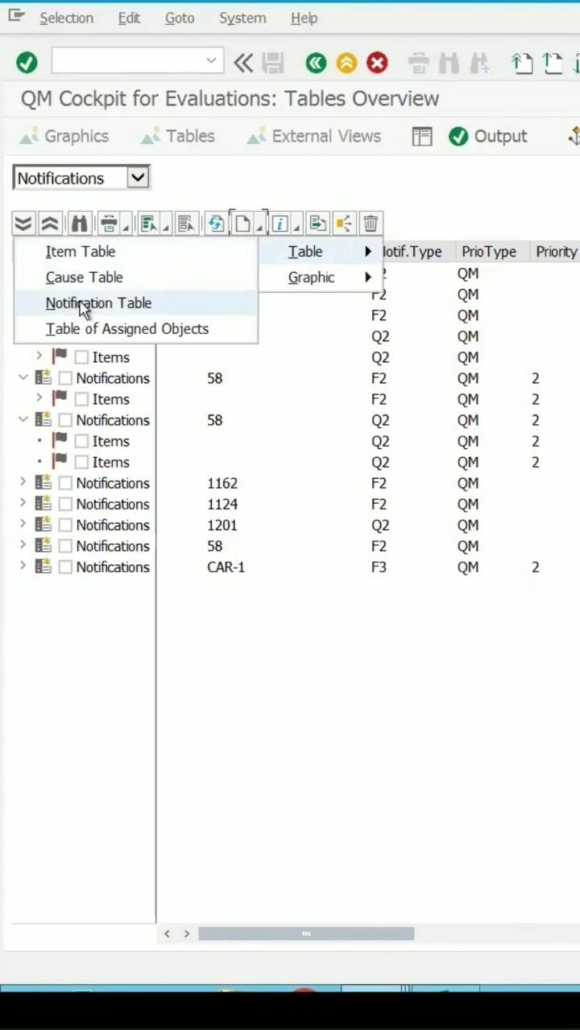
mouse_move(67, 258)
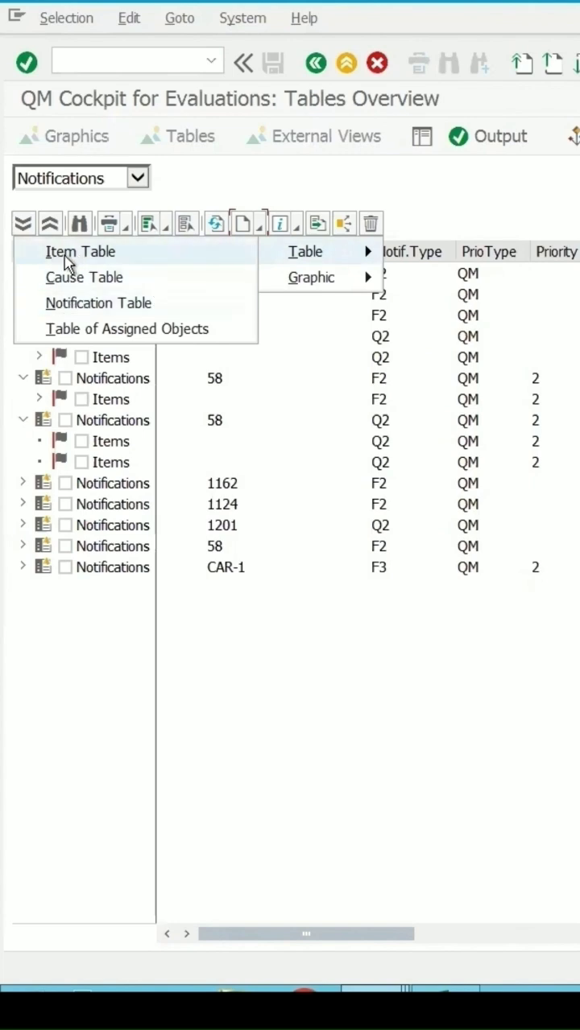
mouse_move(84, 277)
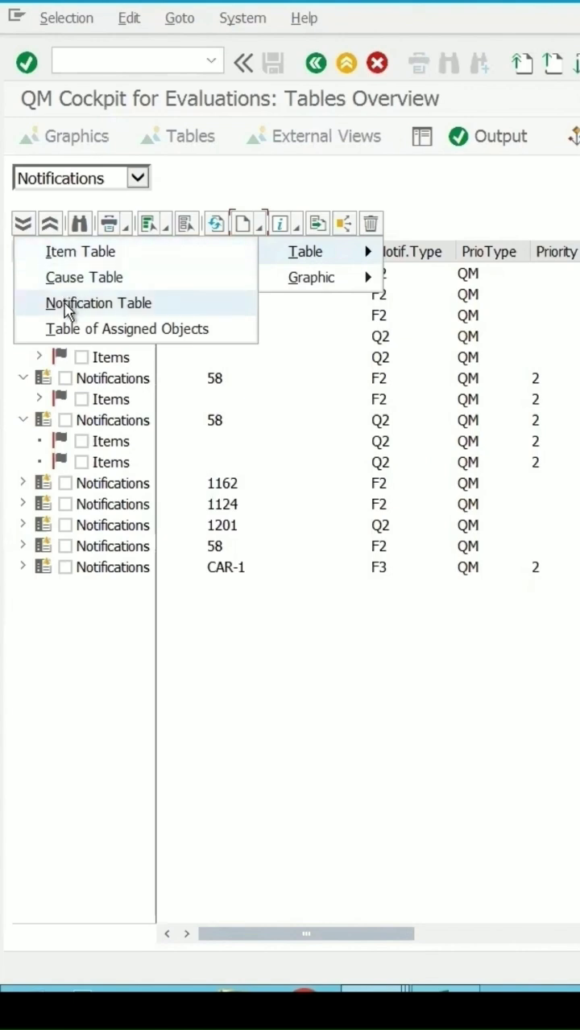
mouse_move(80, 251)
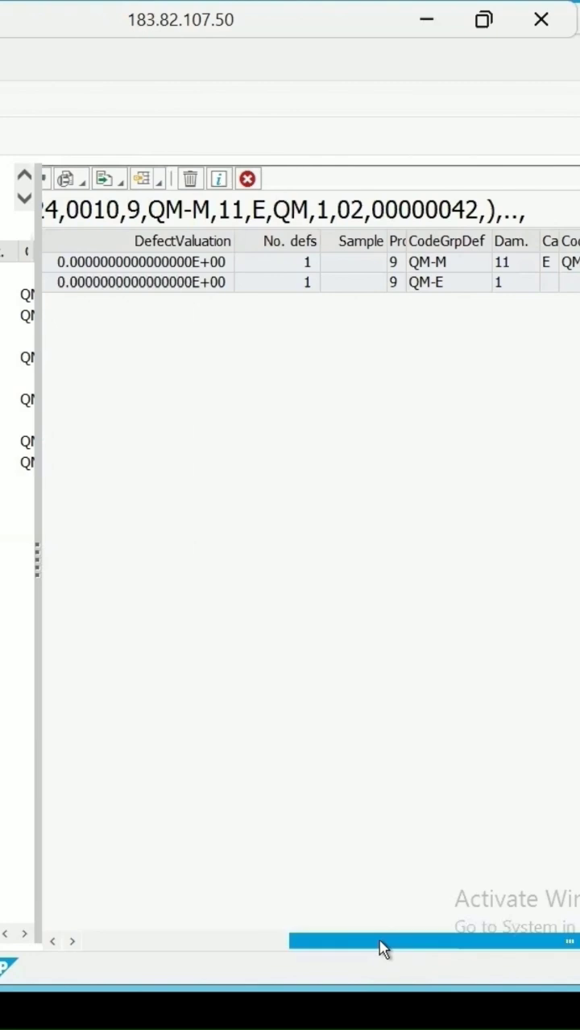
Show the QM-M and QM-E defect items of notification 200000000
scroll(left, 3)
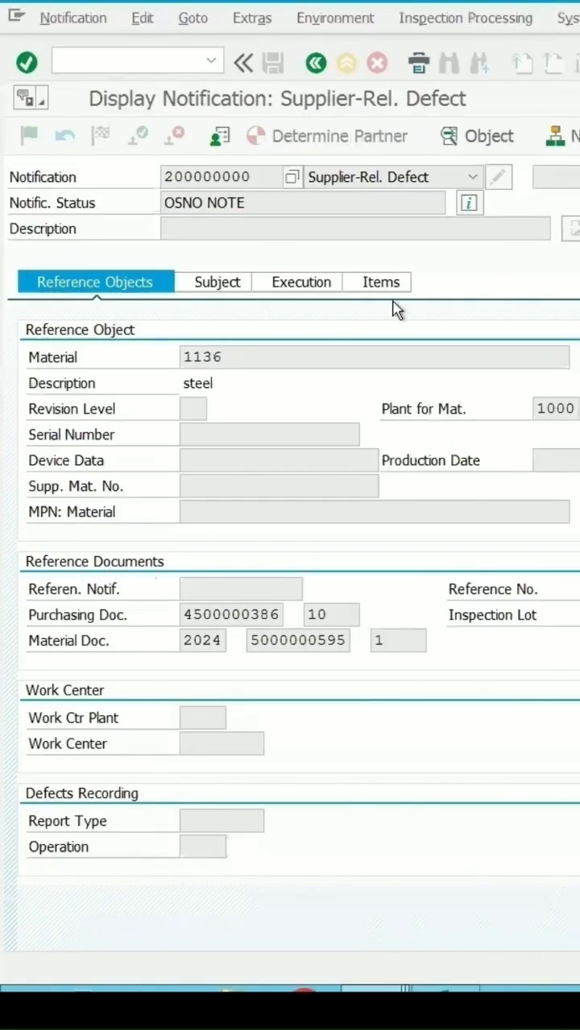
click(375, 282)
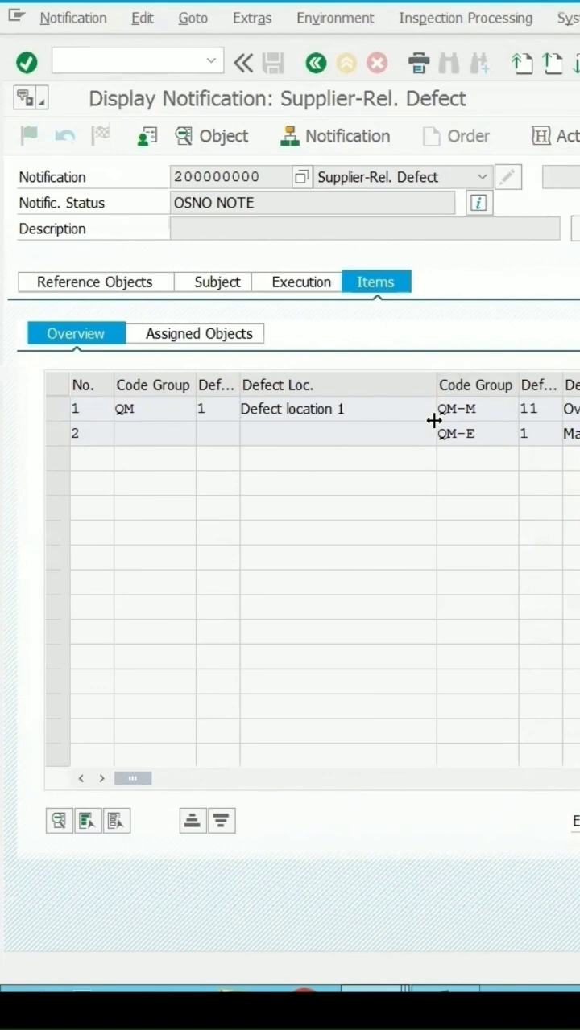
mouse_move(439, 414)
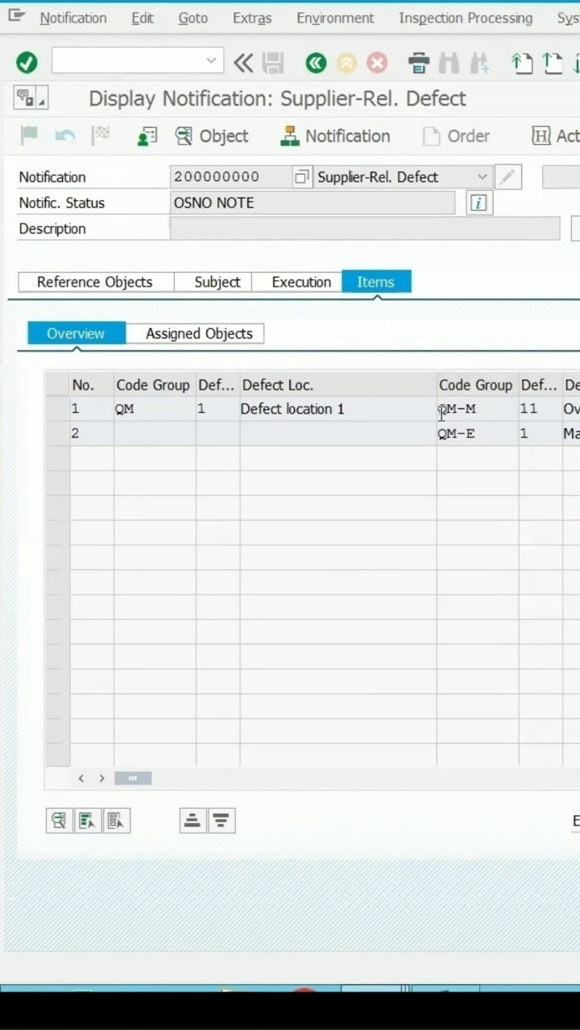
mouse_move(536, 466)
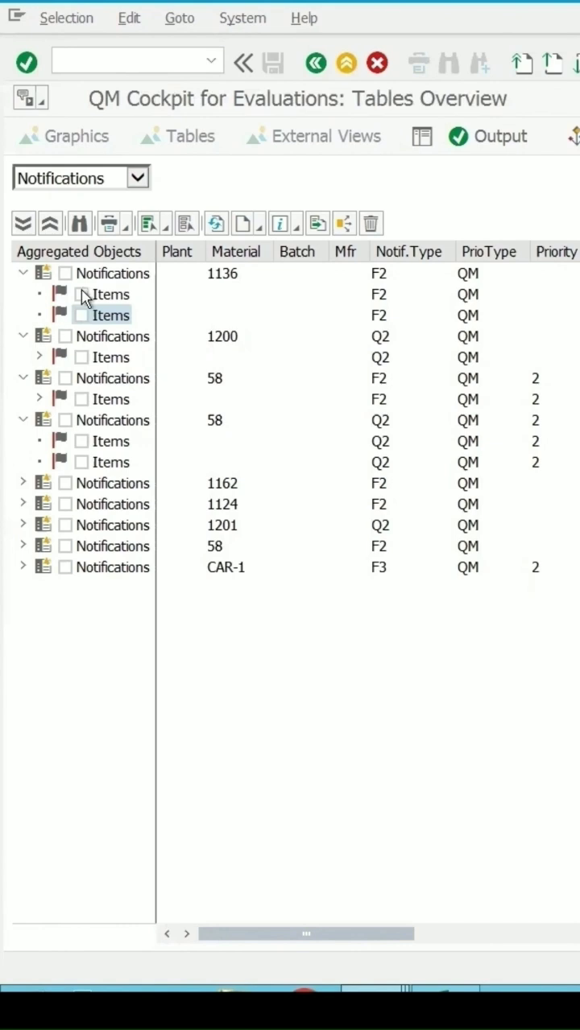
mouse_move(70, 278)
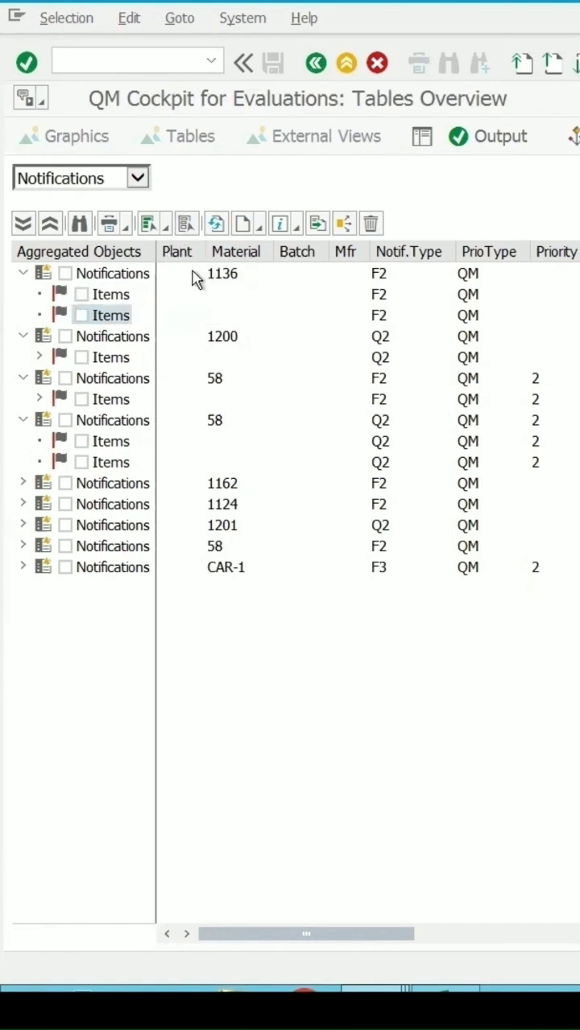
Mark all notifications via the Select All dropdown's Notifications option
click(148, 223)
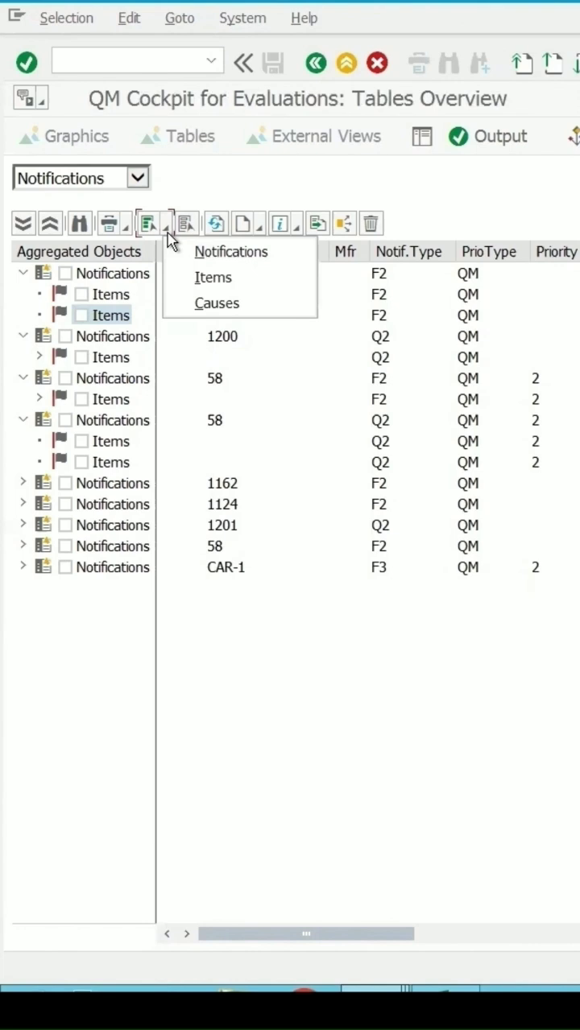
mouse_move(241, 257)
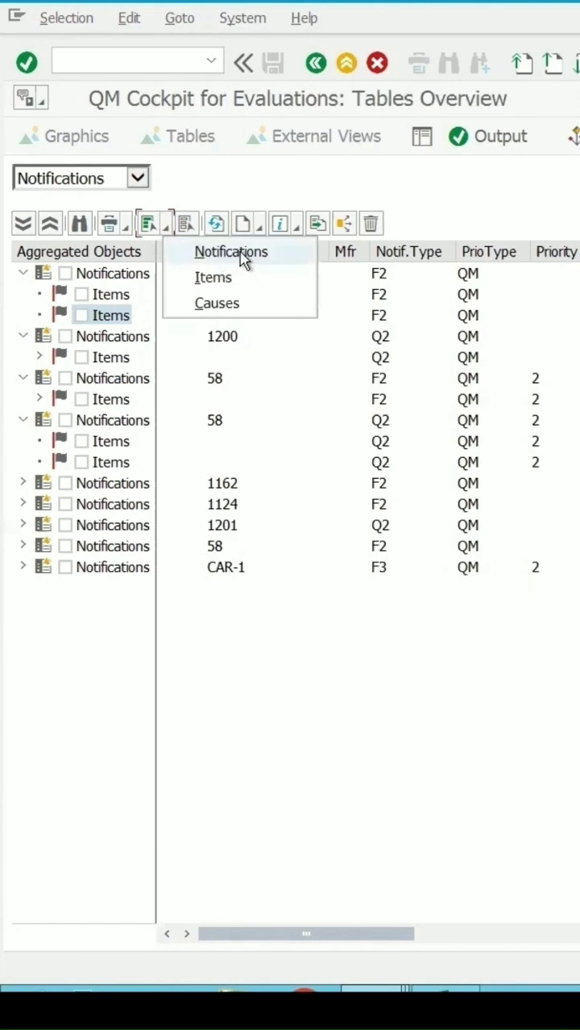
click(231, 251)
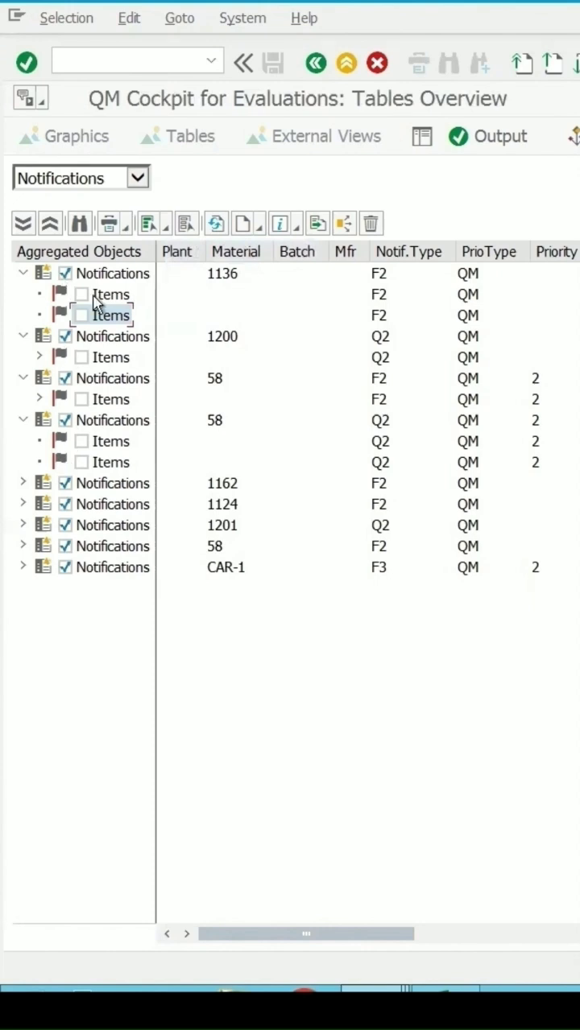
mouse_move(279, 223)
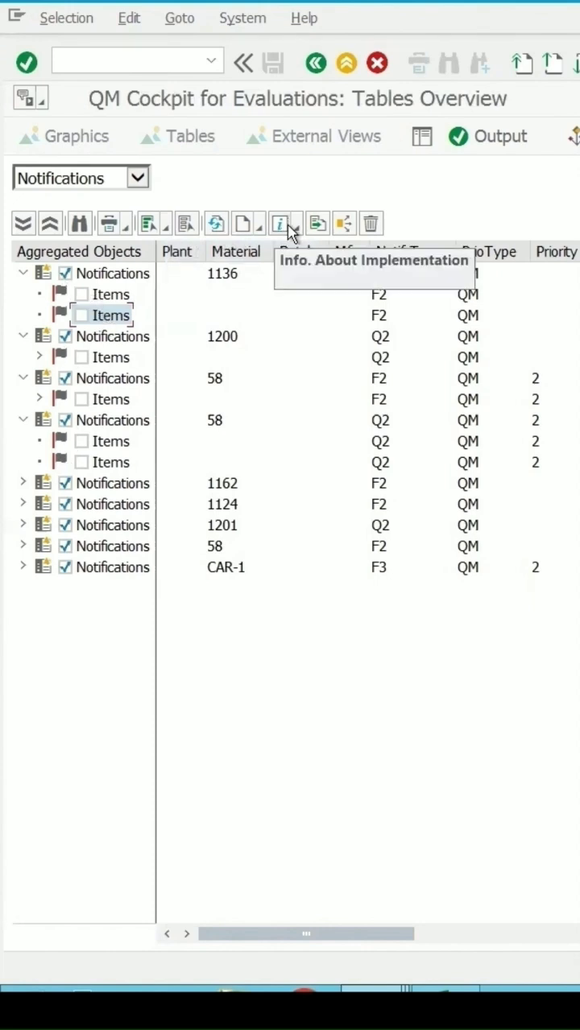
Show the Notification Table for the marked notifications and scroll through its quantities
click(242, 223)
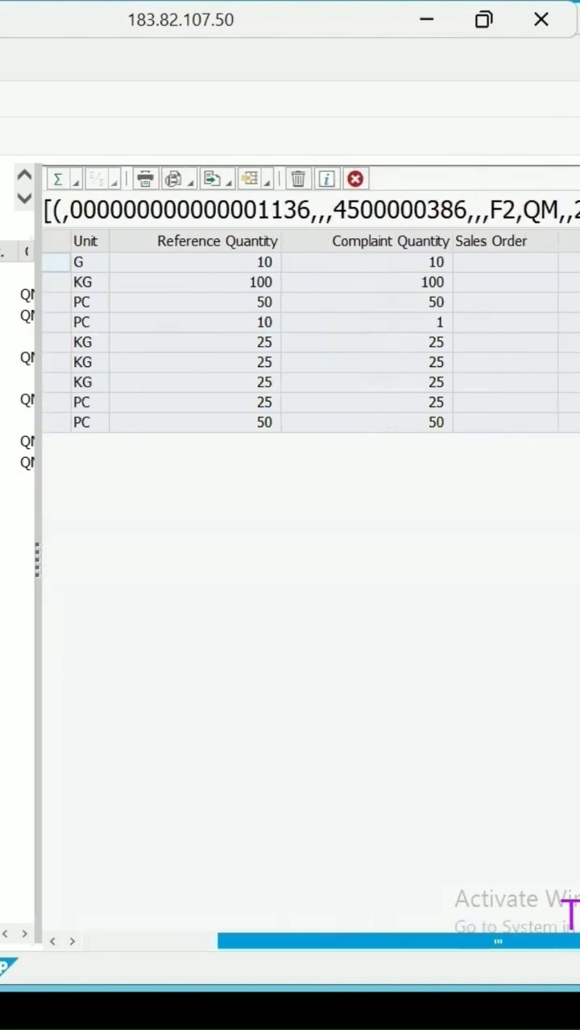
scroll(right, 3)
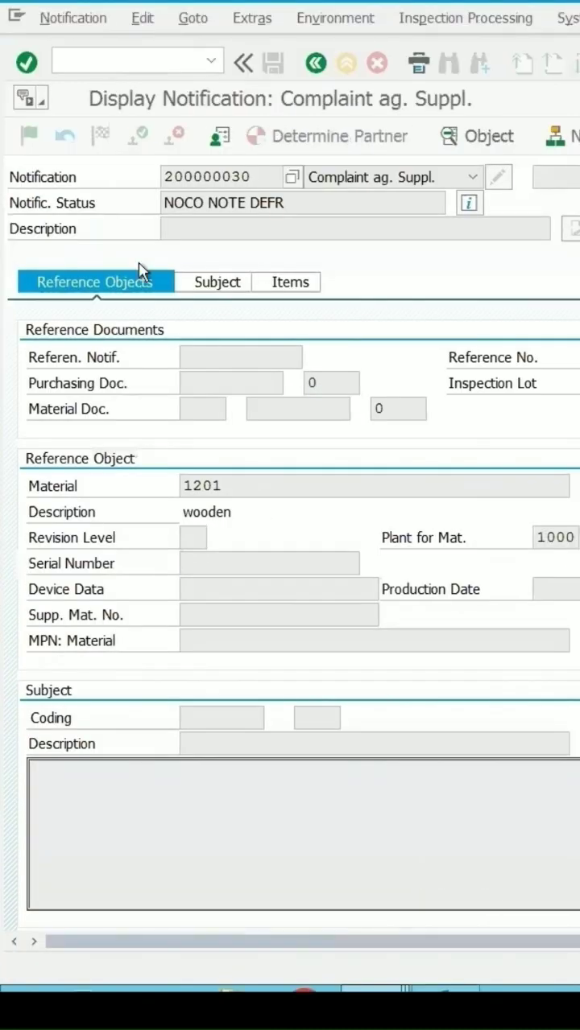
View notification 200000030's subject details, then its single QM-M defect item
click(211, 282)
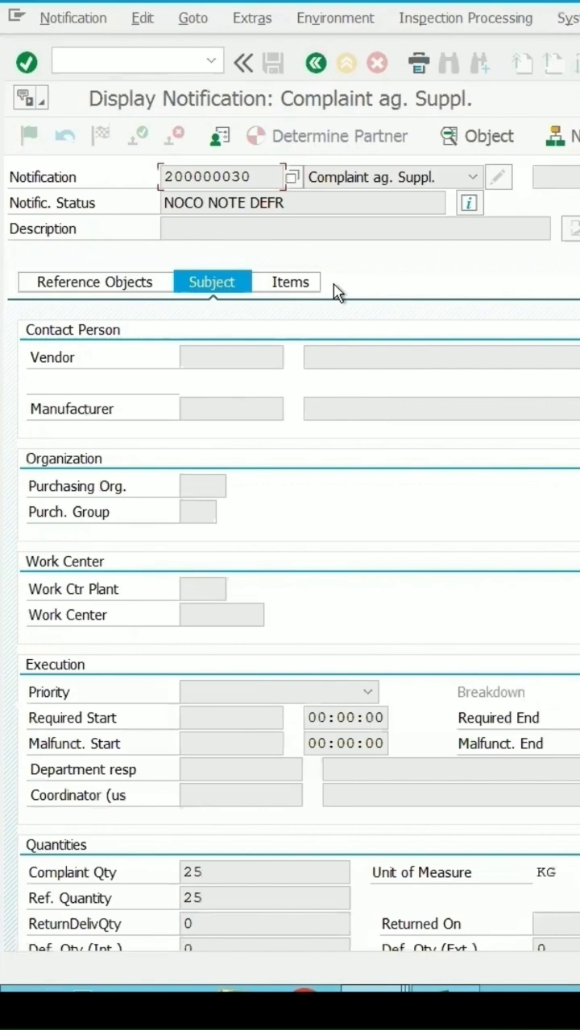
click(284, 282)
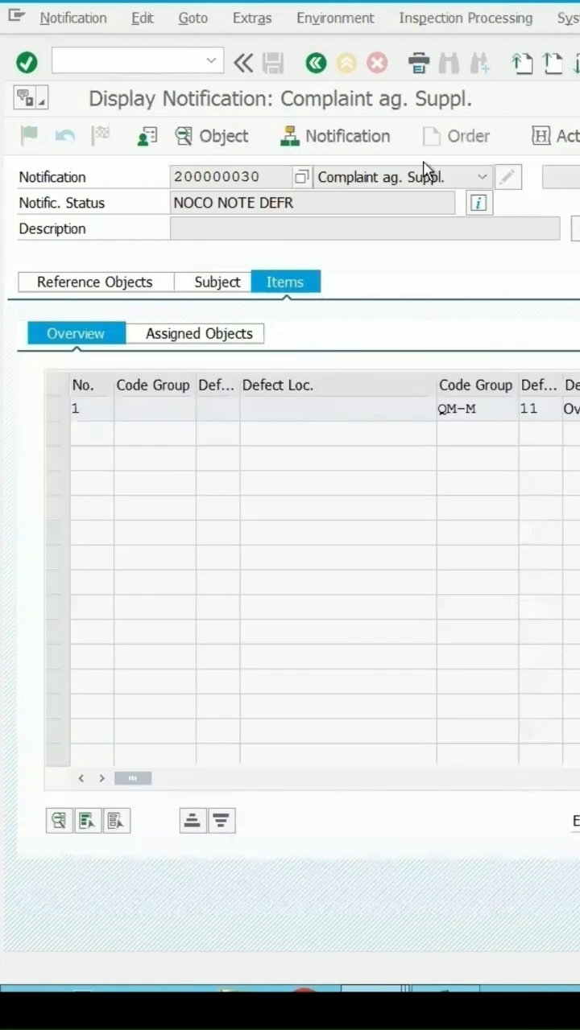